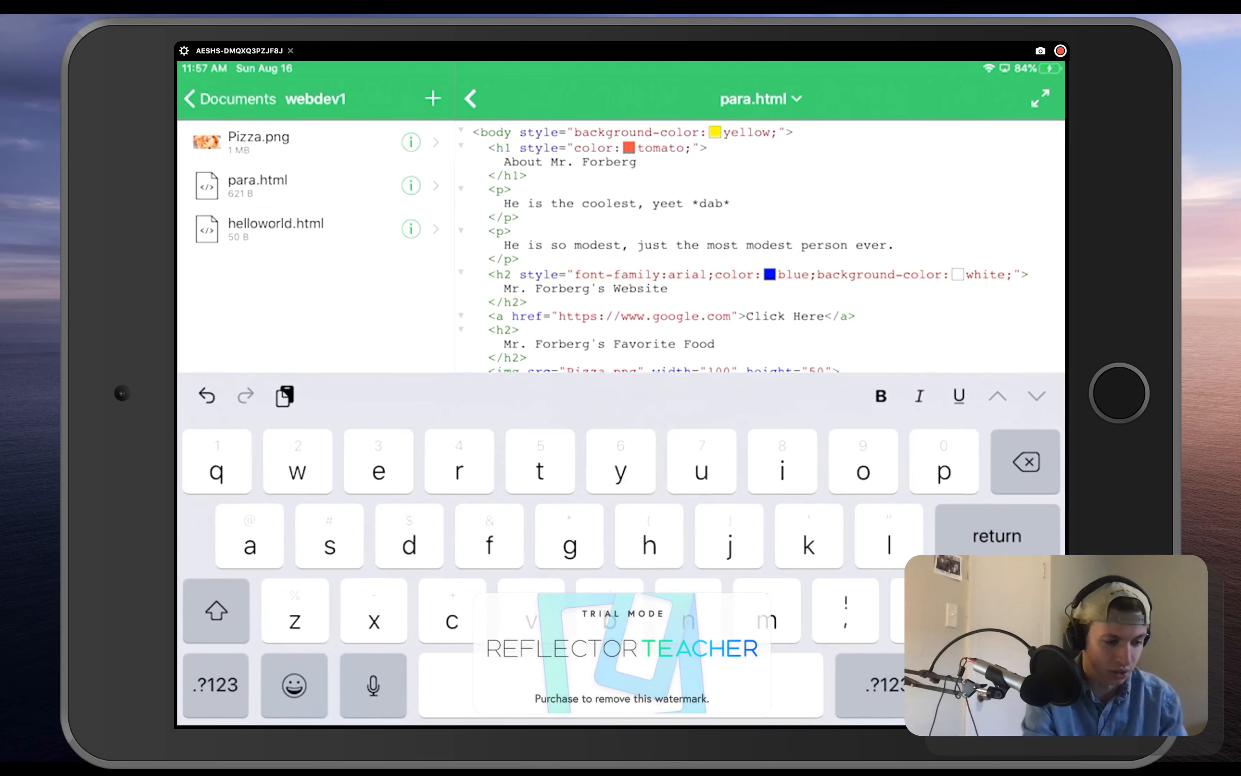
# Step: Scroll para.html down to the Favorite Poem heading and Roses are Red paragraph
pyautogui.scroll(-3)
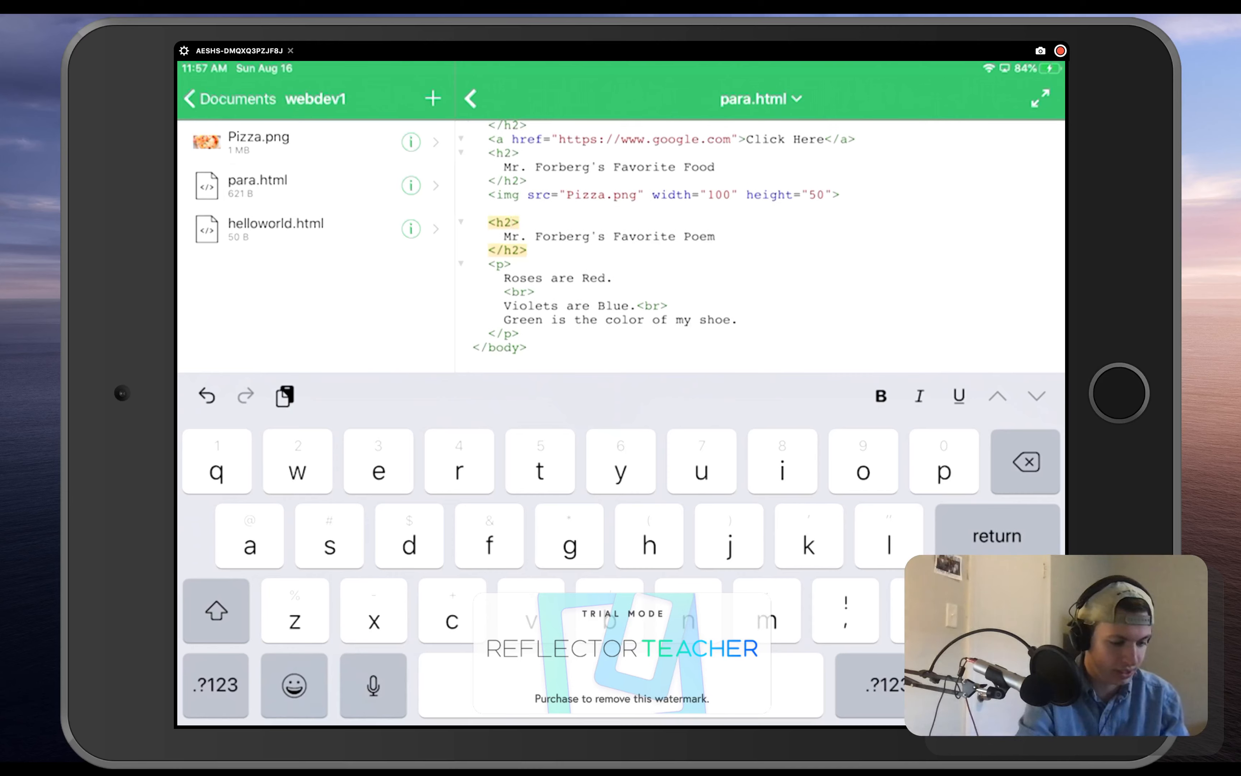
# Step: Add style="font-size:200%;" inside the poem's <h2> tag
pyautogui.write('style=')
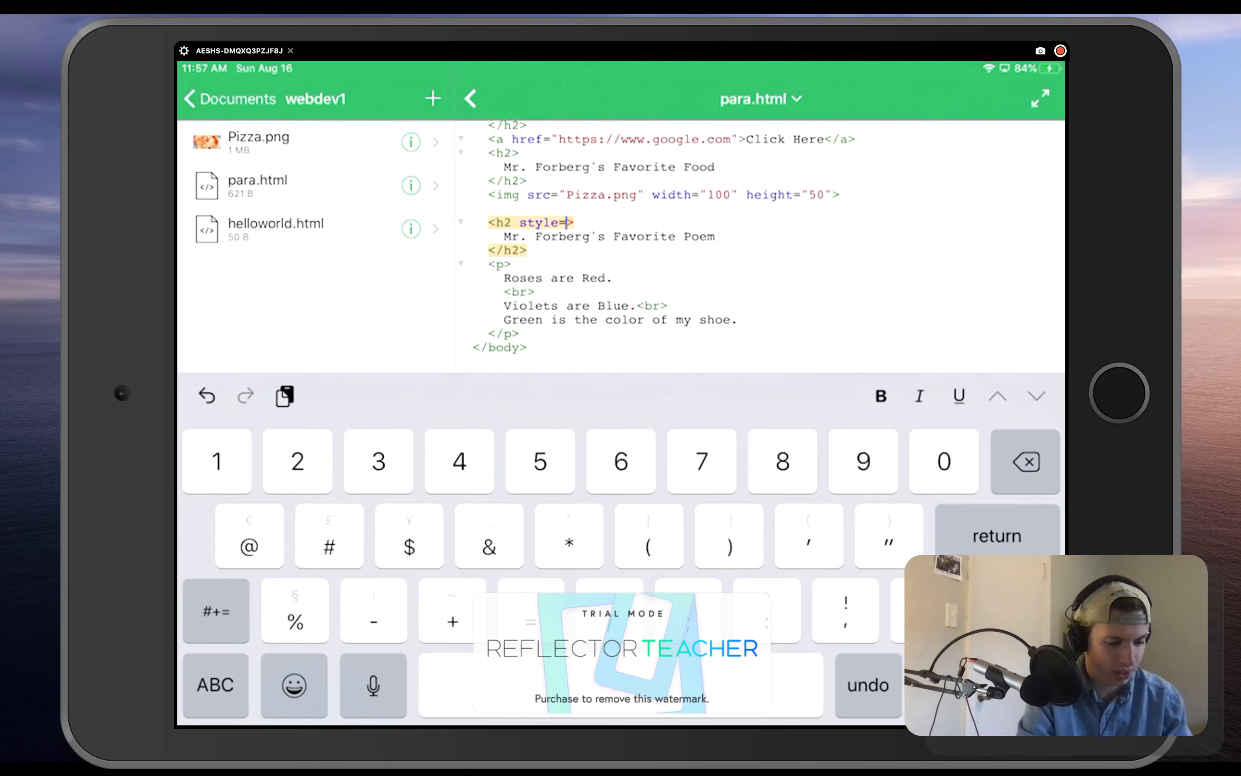
pyautogui.write('"font-')
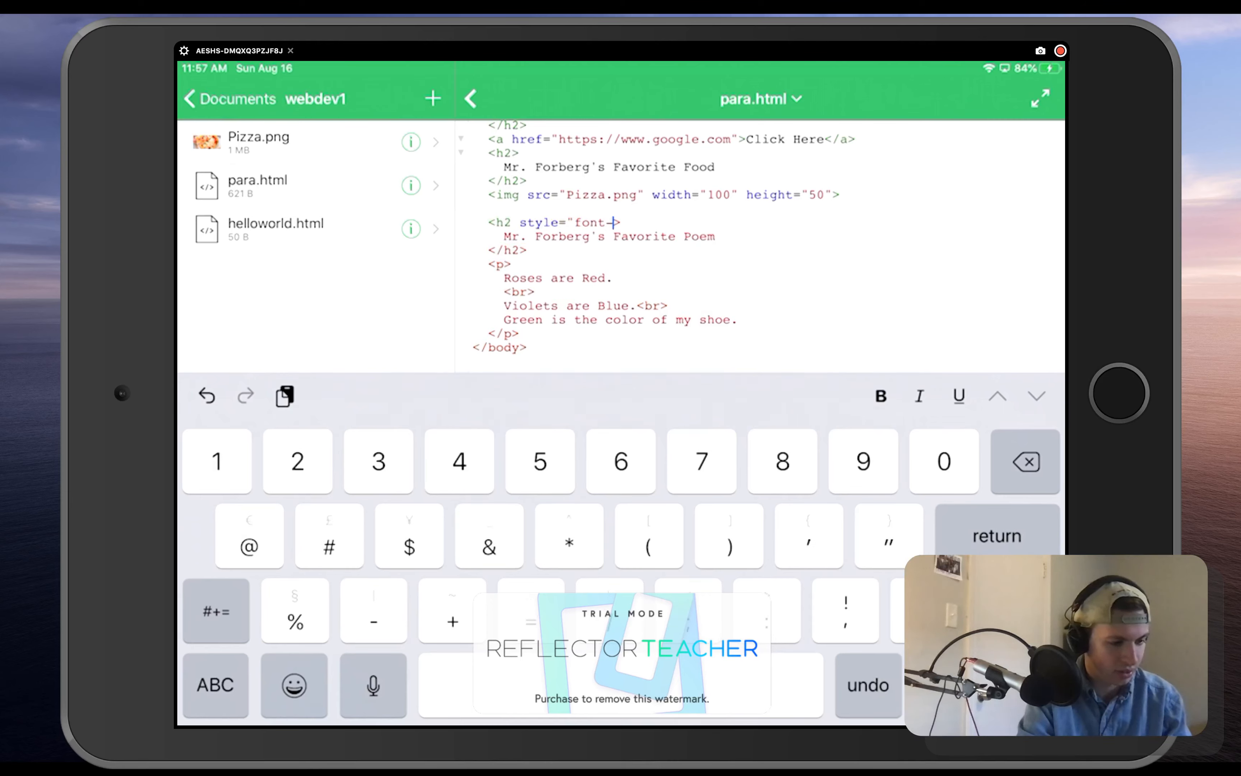
pyautogui.write('size')
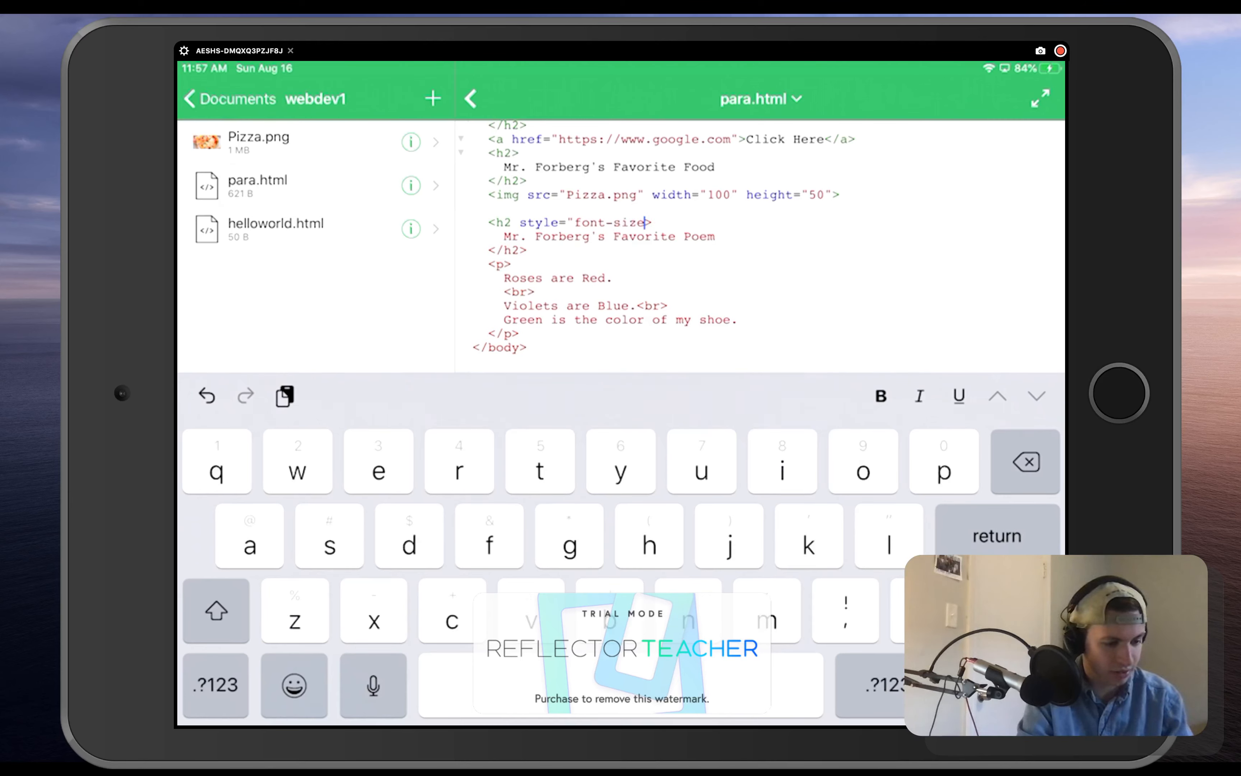
pyautogui.click(216, 684)
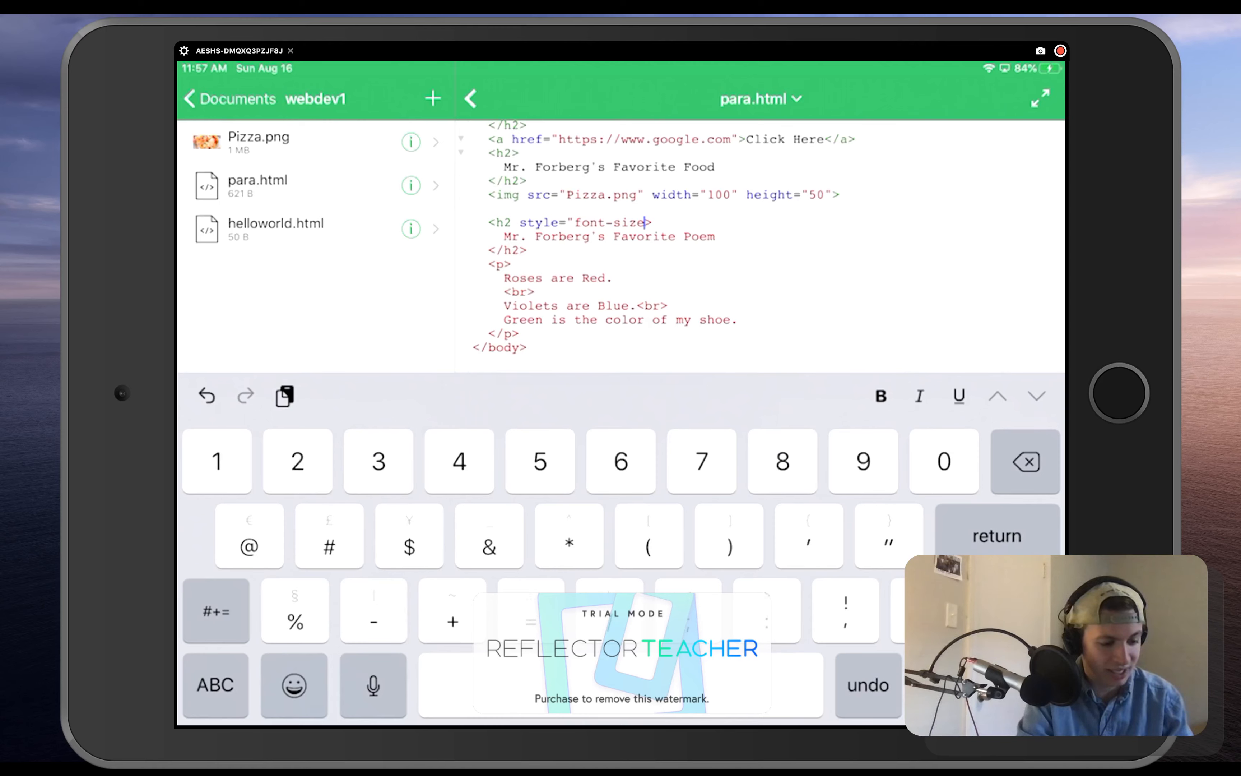
pyautogui.write(':')
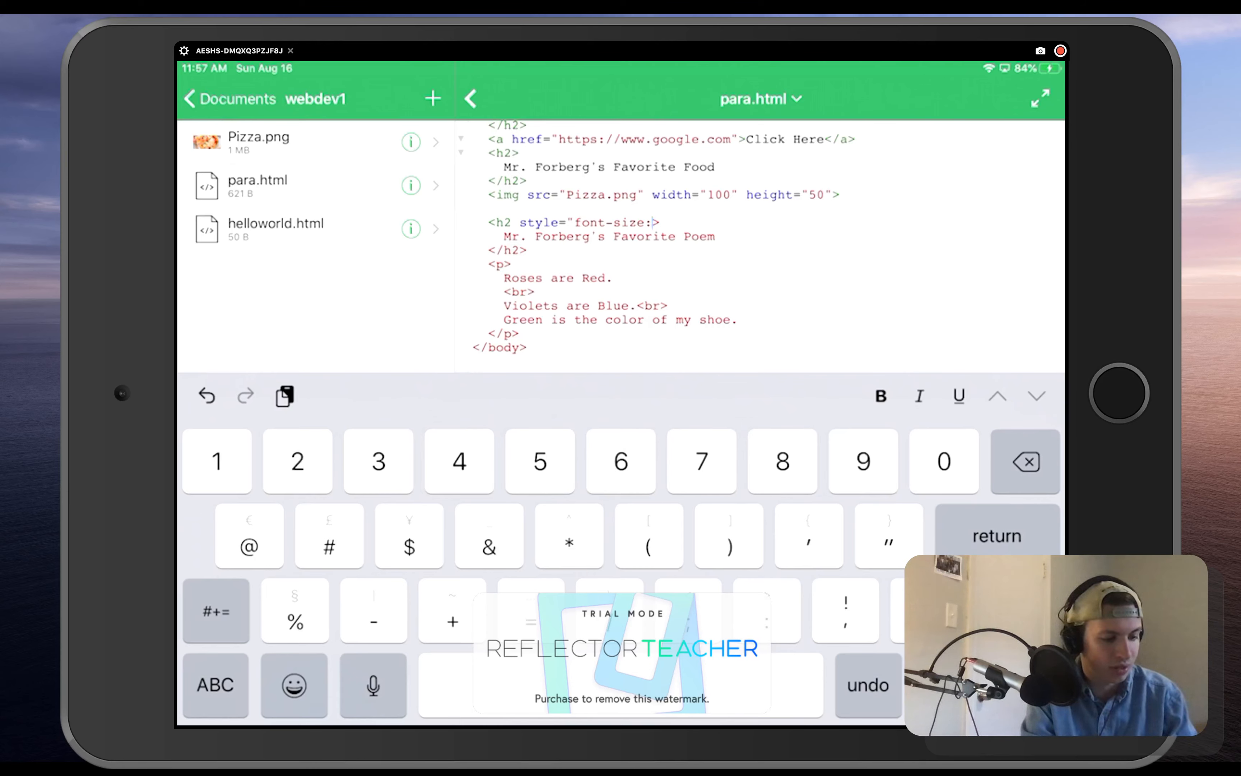
pyautogui.click(298, 461)
pyautogui.write('200')
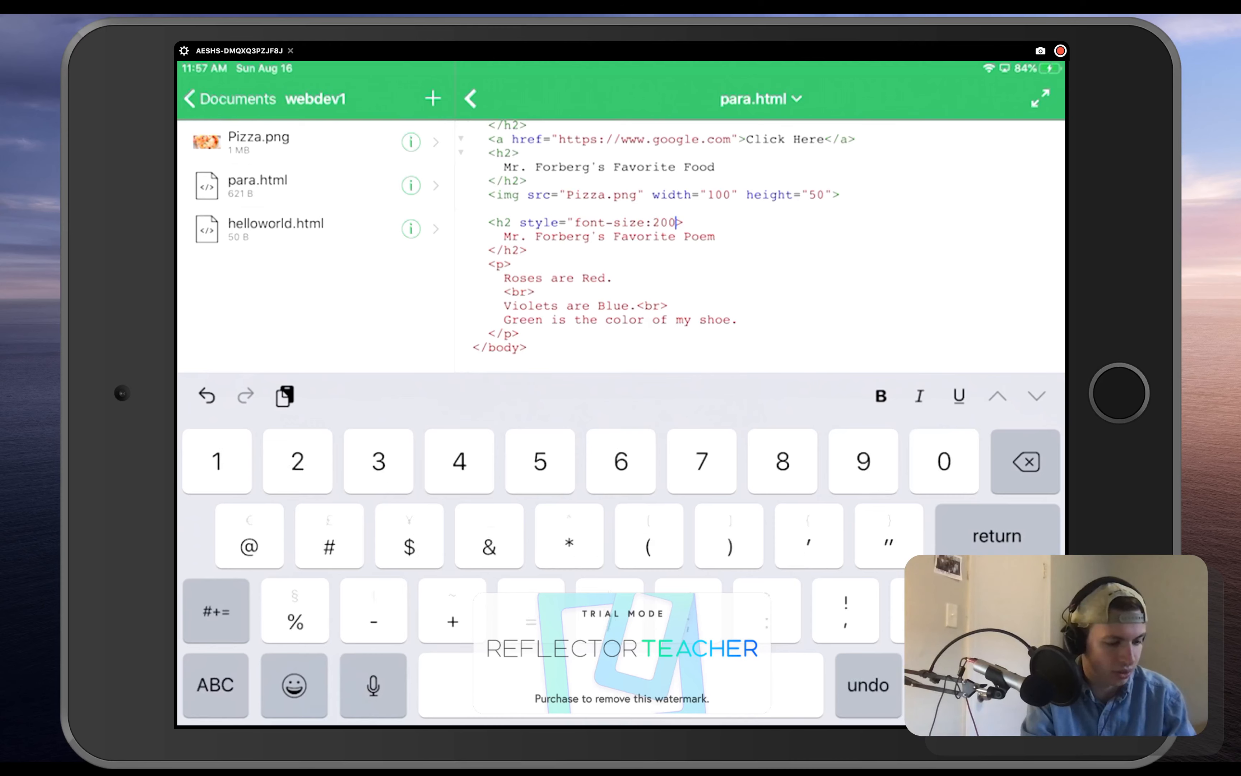
pyautogui.write('%')
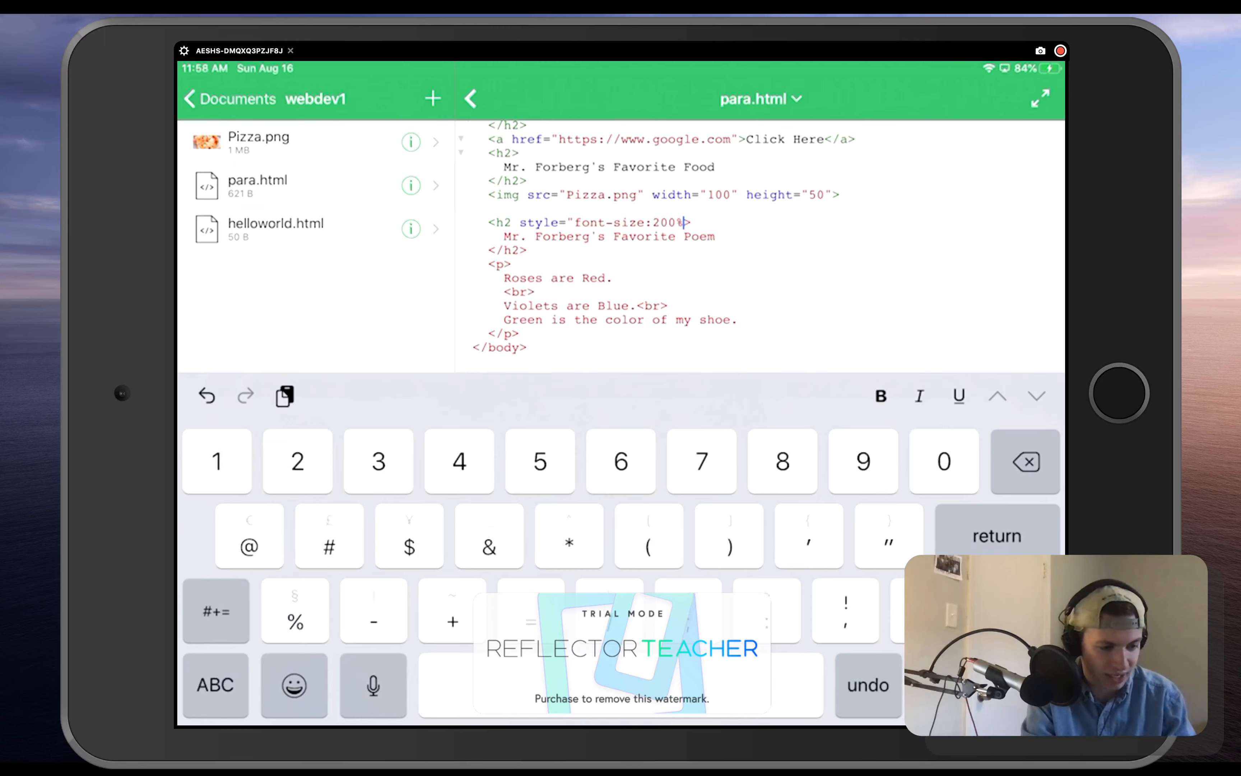
pyautogui.write(';')
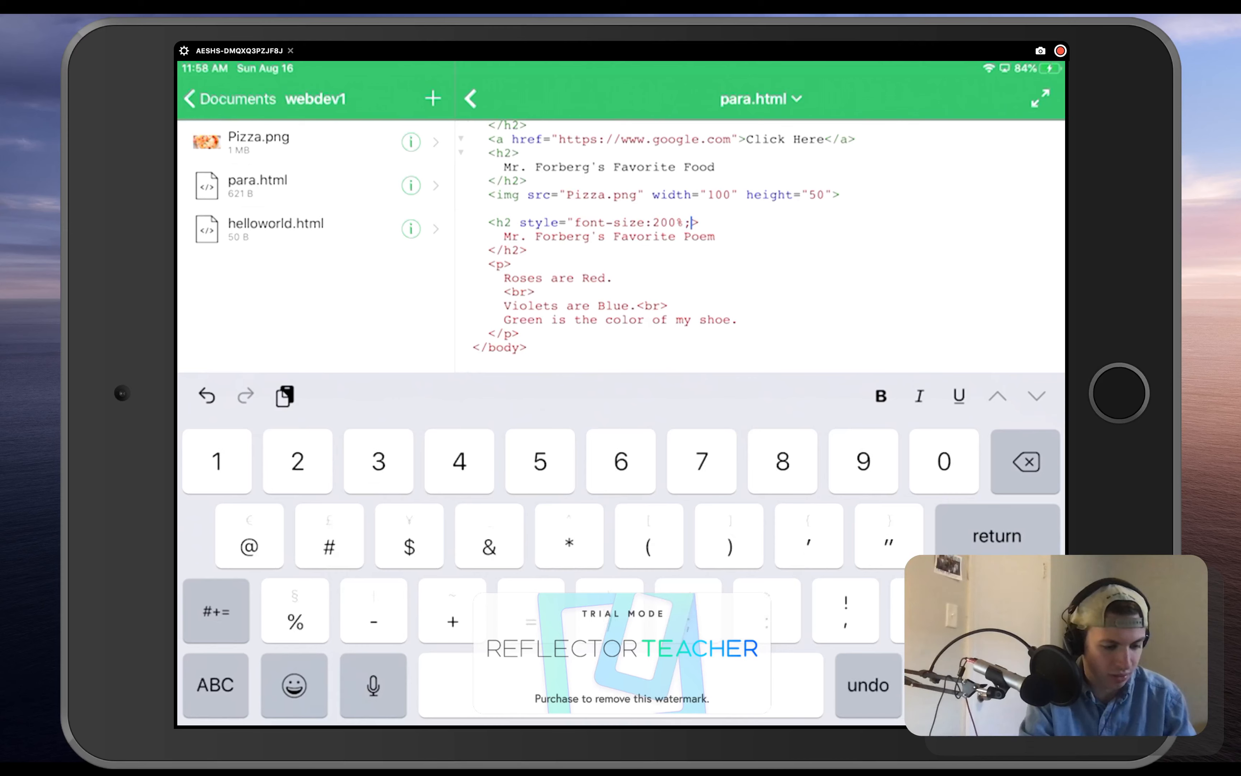
pyautogui.write('"')
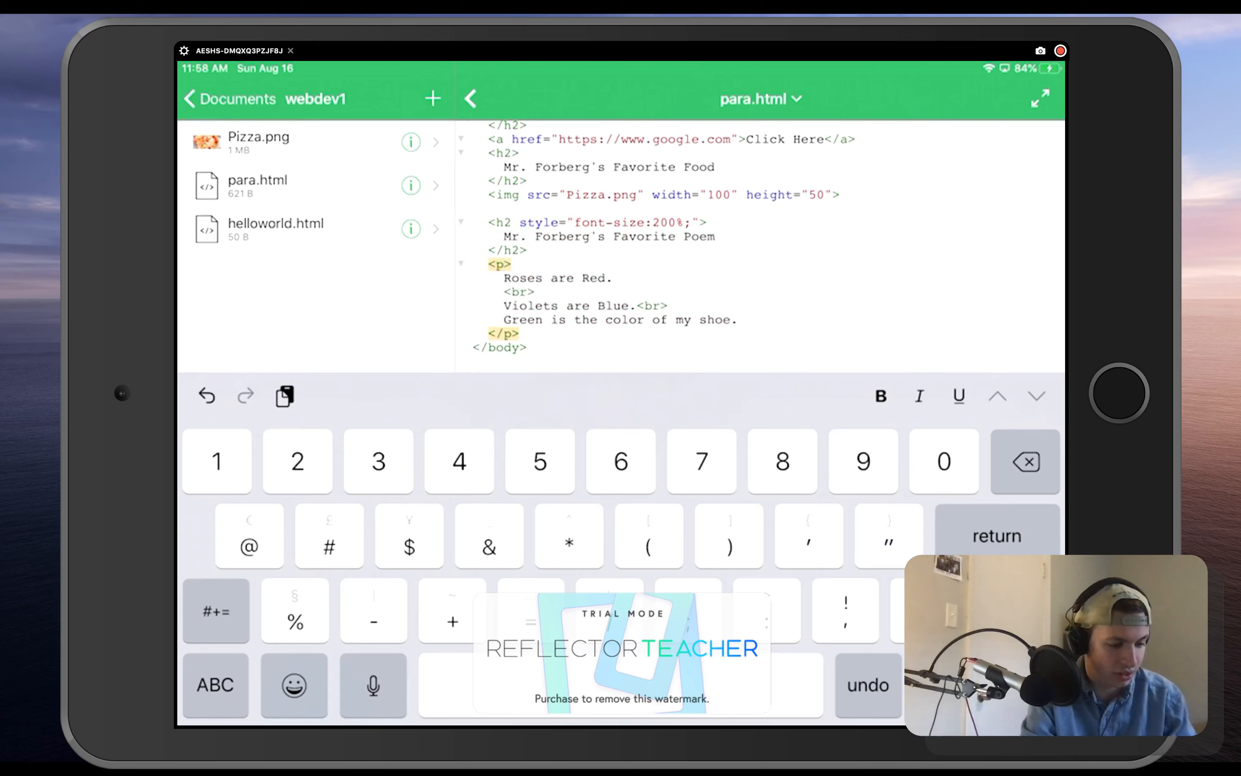
# Step: Add style="font-size:150%;" inside the poem's <p> tag and review the result
pyautogui.write('syt')
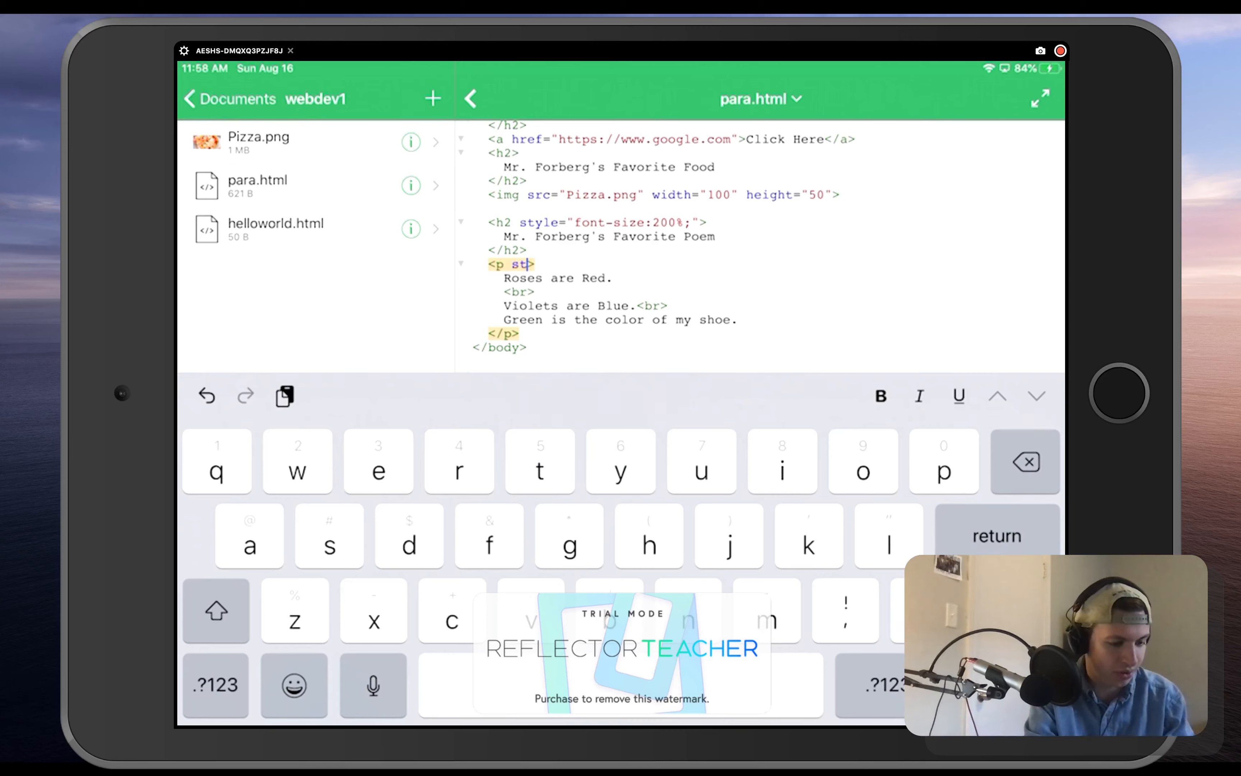
pyautogui.write('yle')
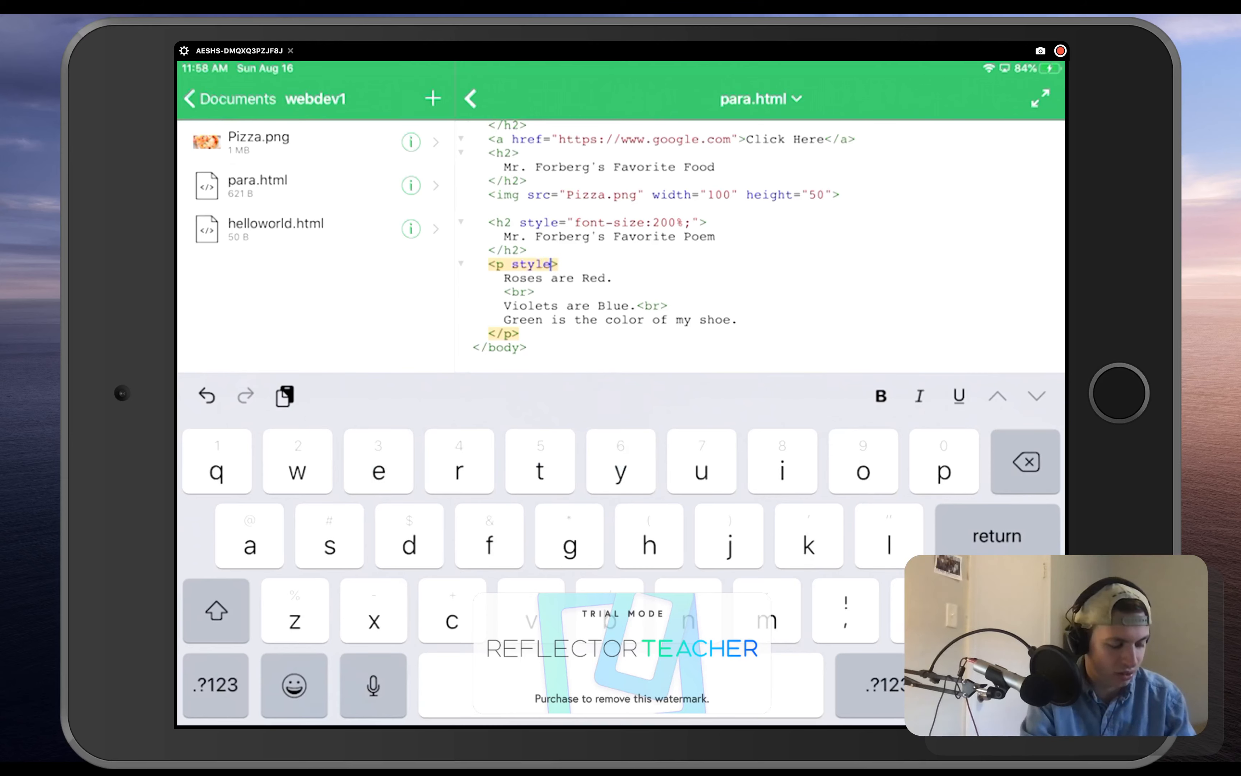
pyautogui.click(215, 684)
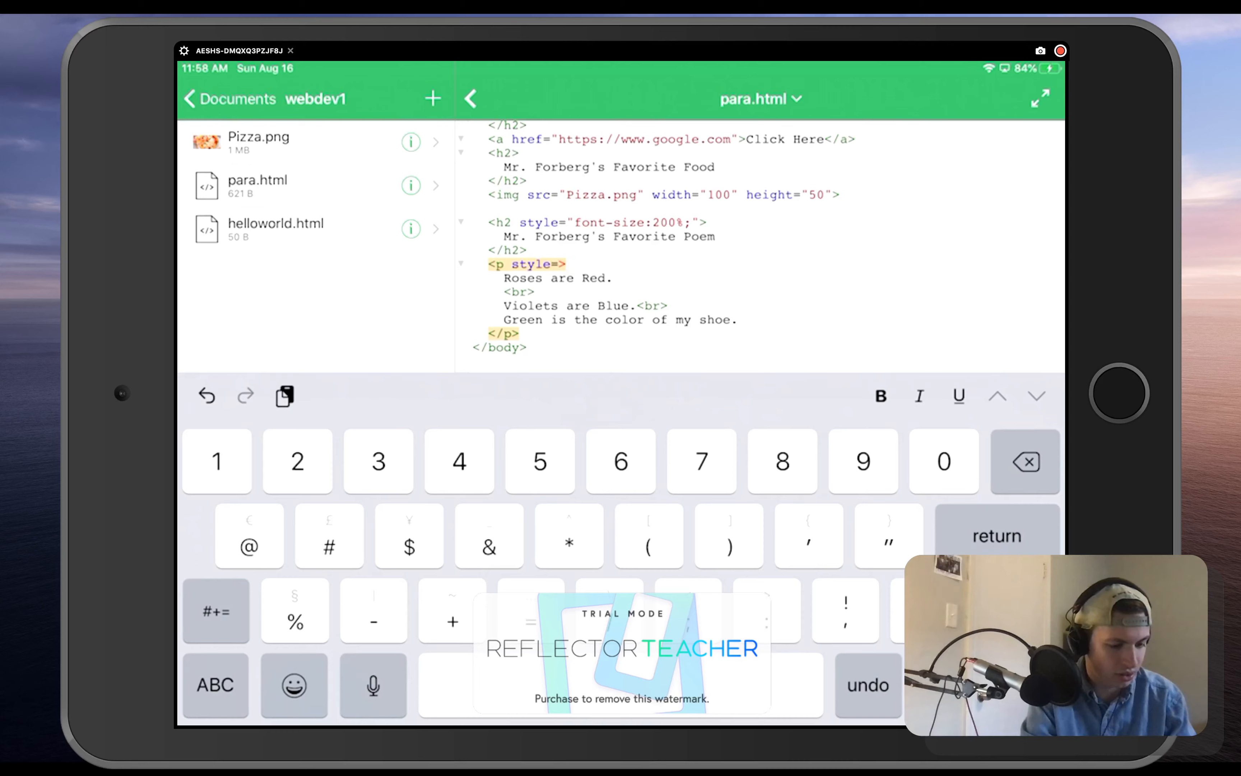
pyautogui.click(215, 684)
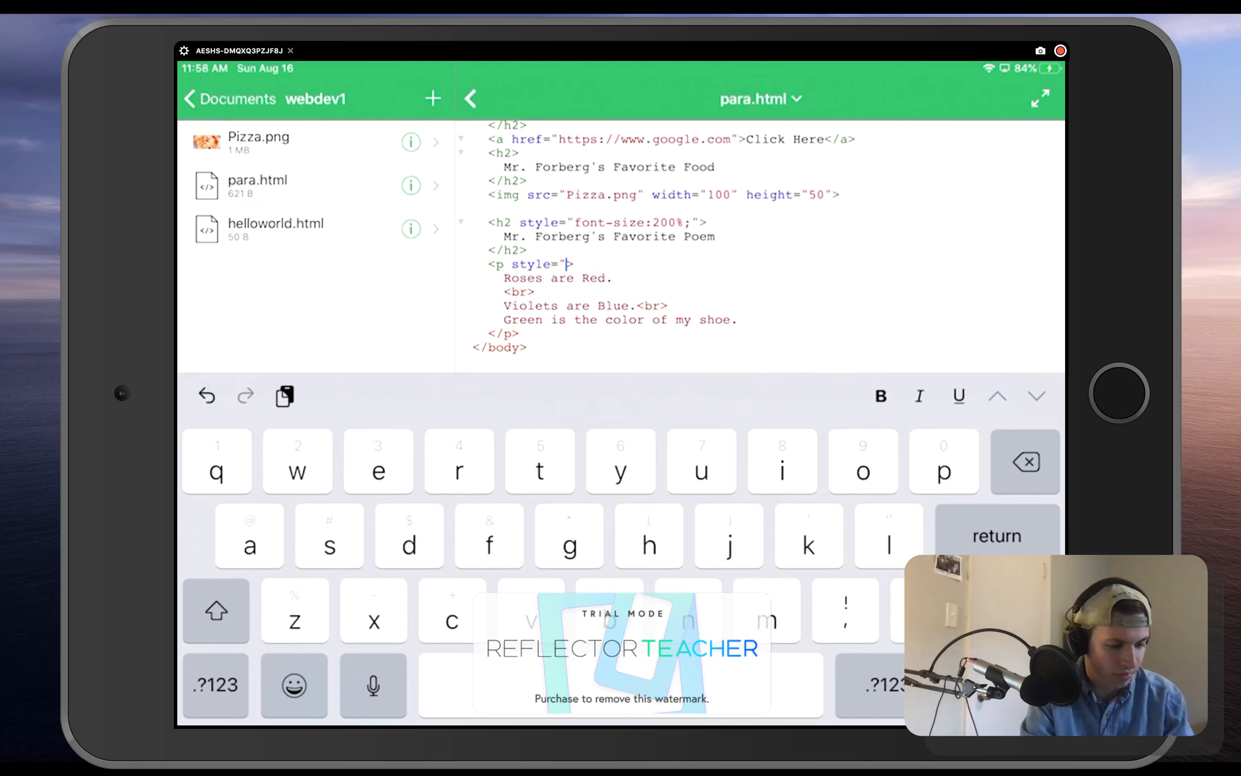
pyautogui.write('font-size')
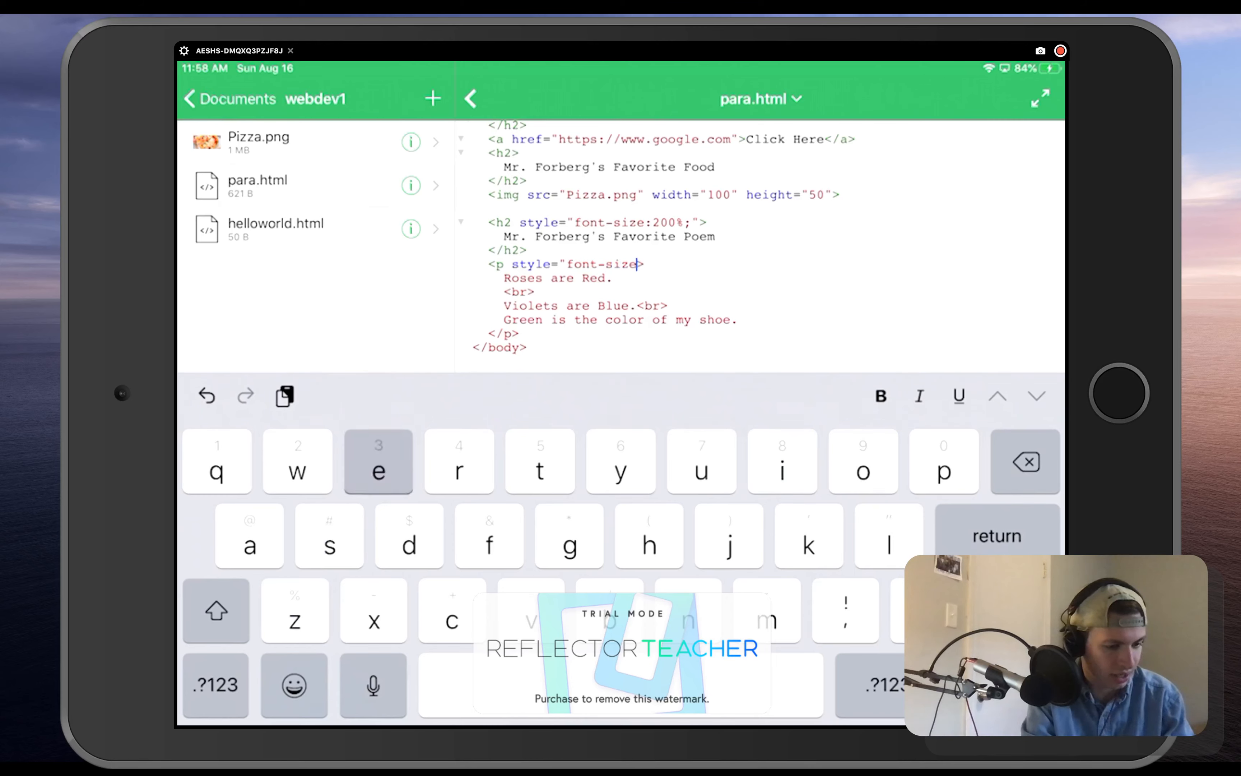
pyautogui.click(215, 685)
pyautogui.write(':')
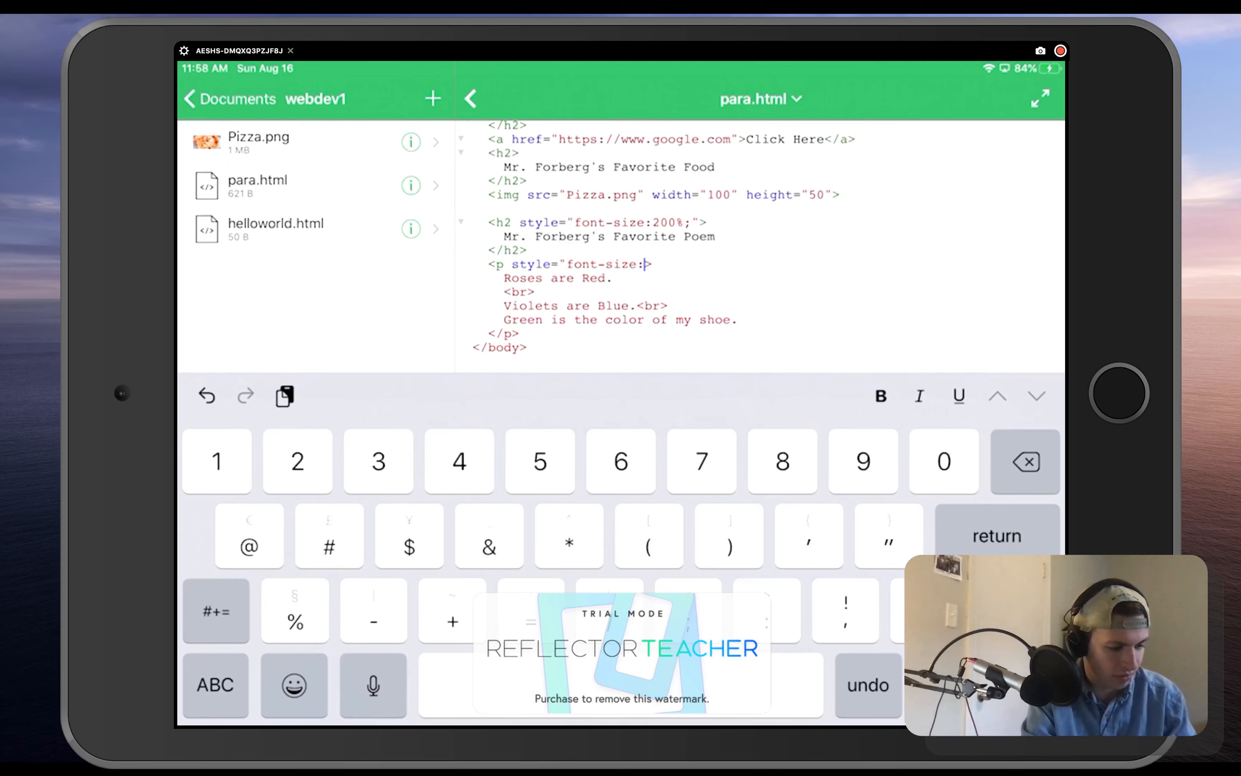
pyautogui.write('150')
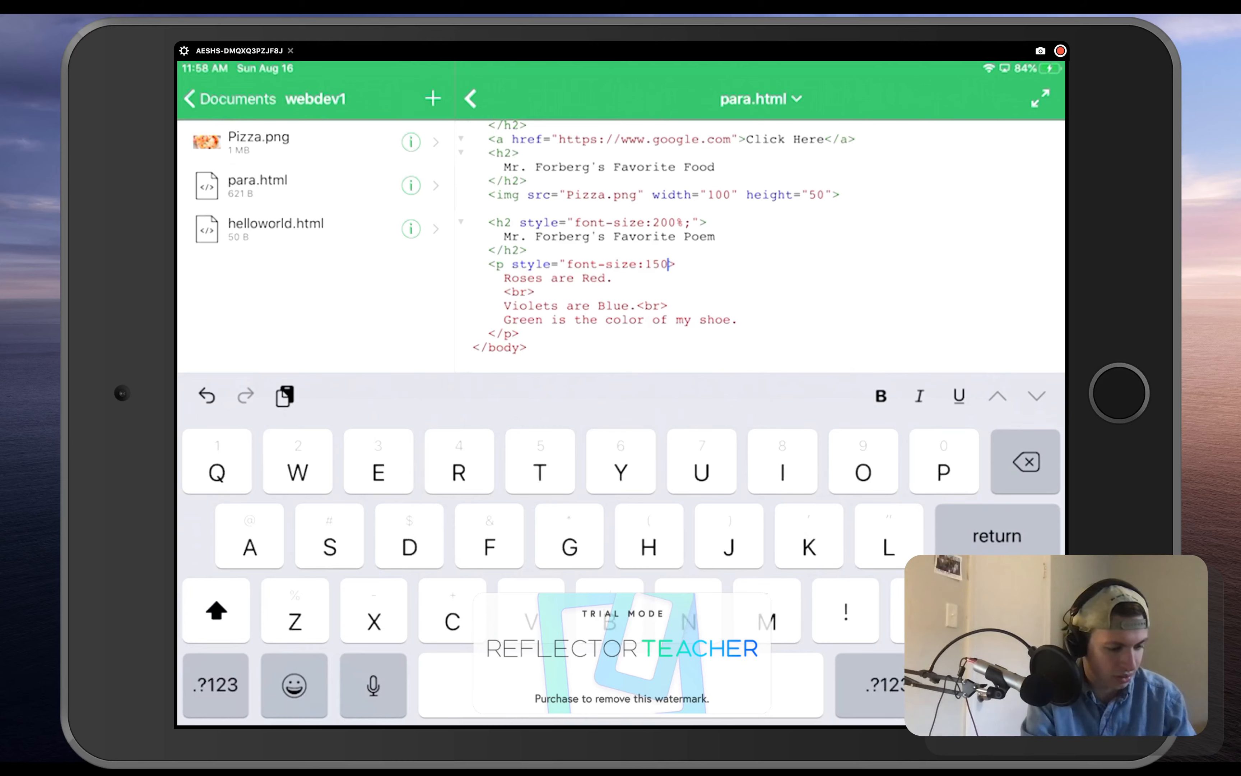
pyautogui.click(215, 685)
pyautogui.write('%;"')
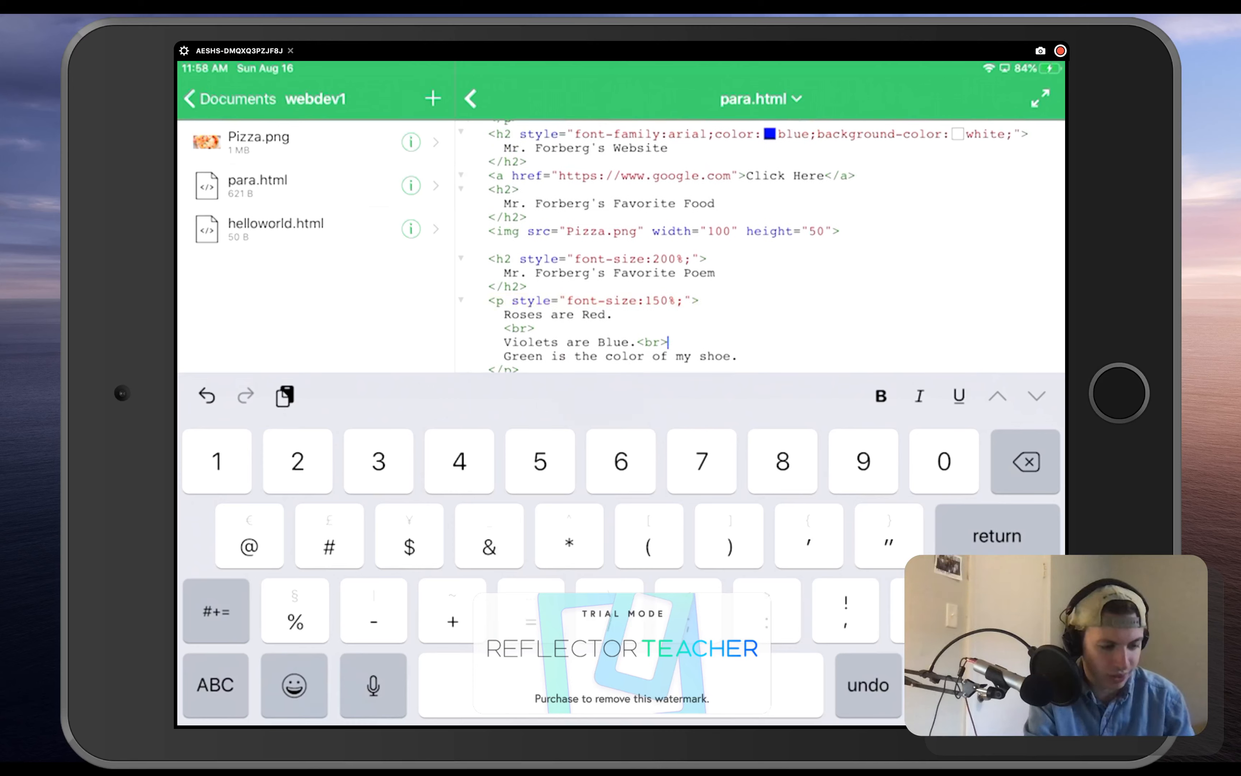
pyautogui.scroll(-3)
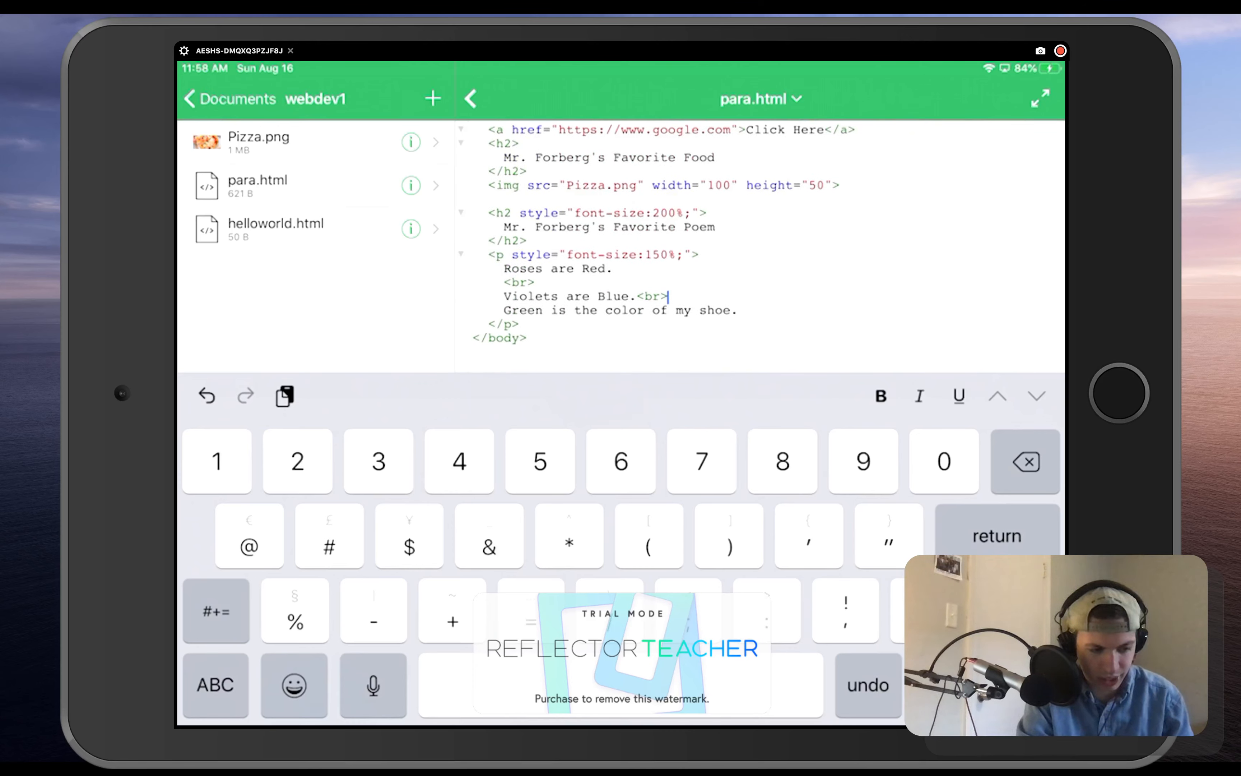